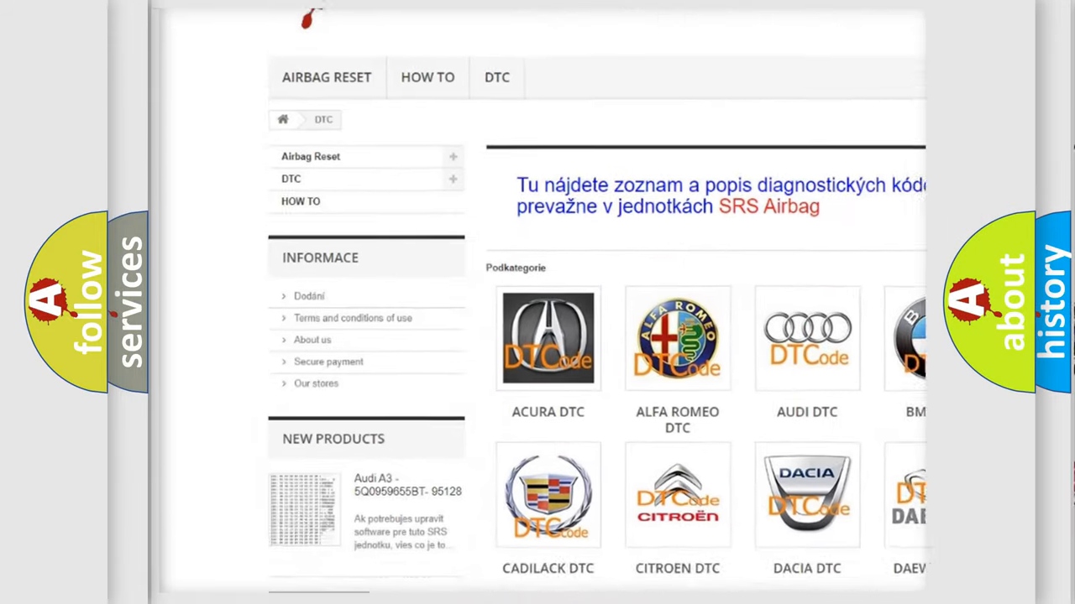
scroll("down", 3)
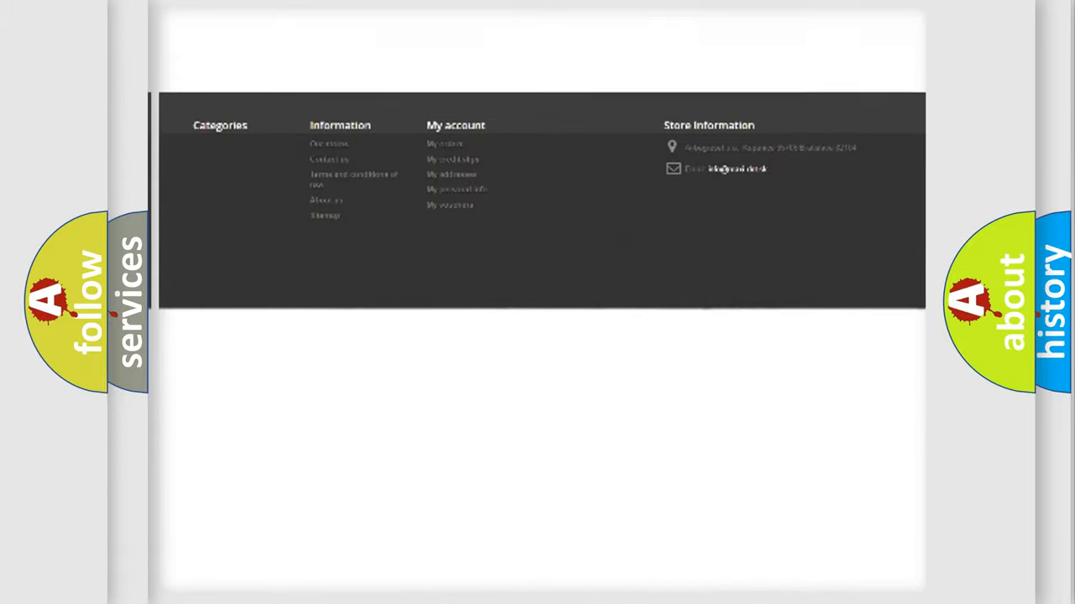
scroll("up", 3)
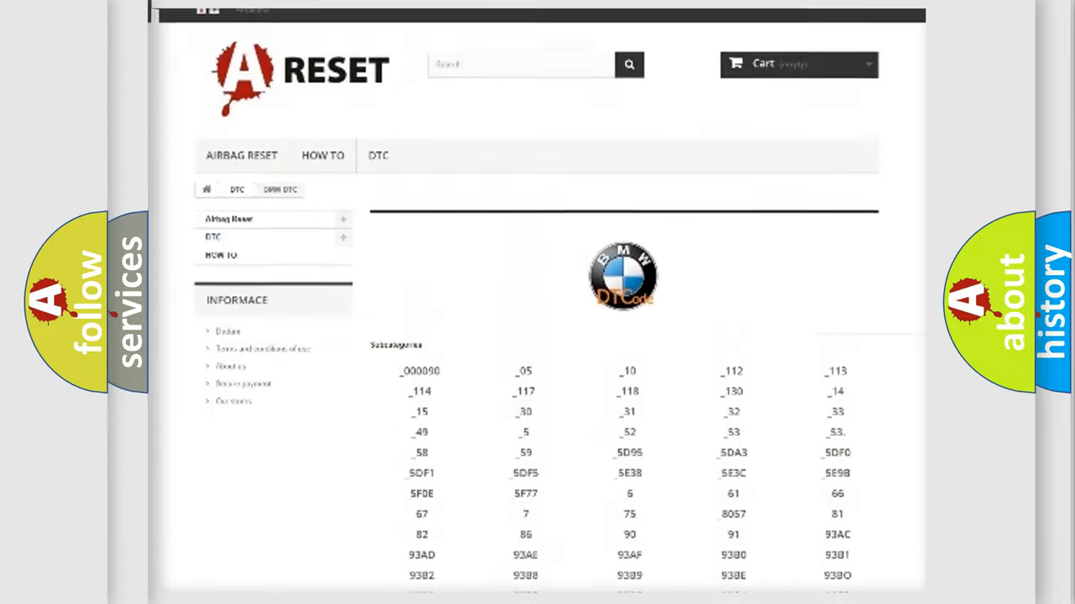
scroll("up", 3)
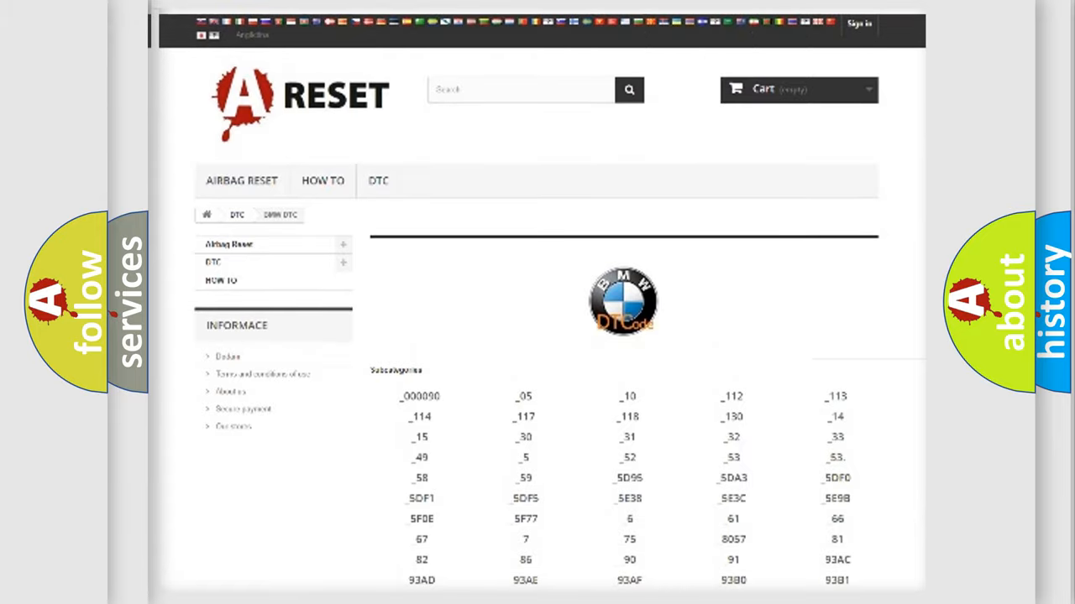